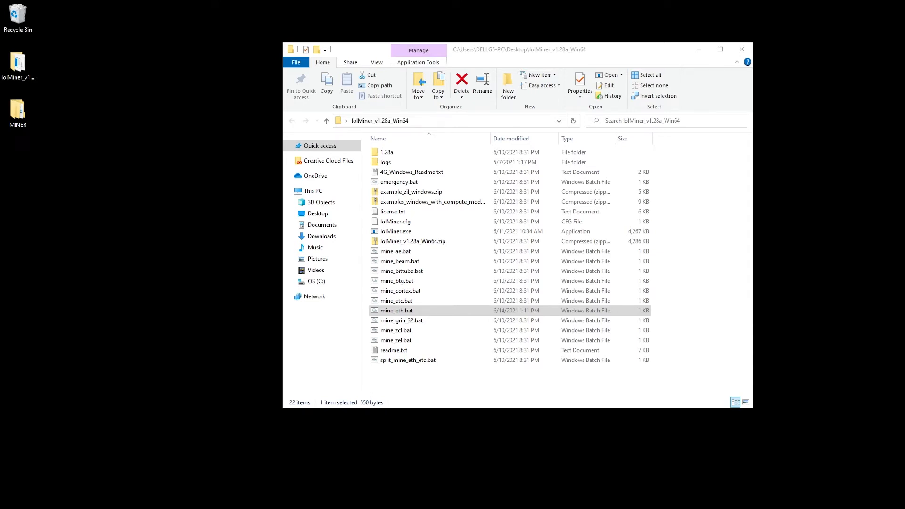
Run mine_eth.bat, which fails with 'lolMiner.exe is not recognized', then bring up its context menu.
double_click(397, 311)
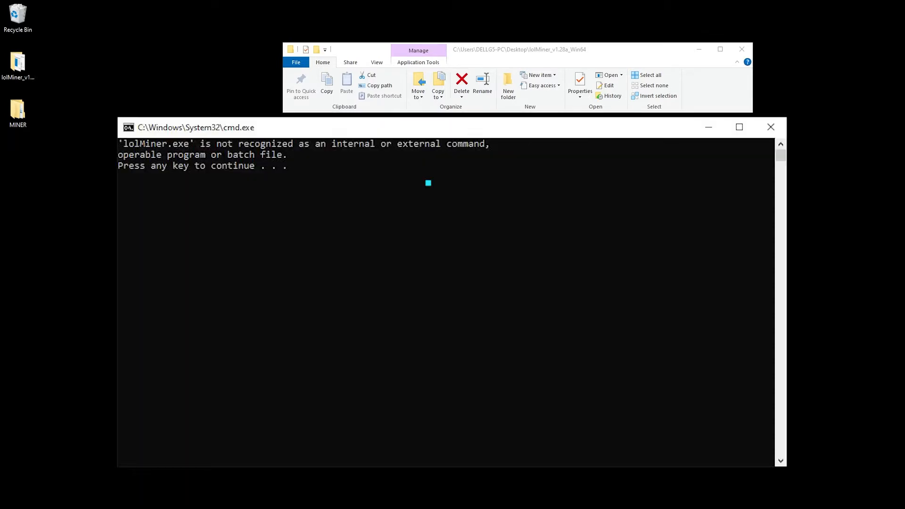
right_click(397, 311)
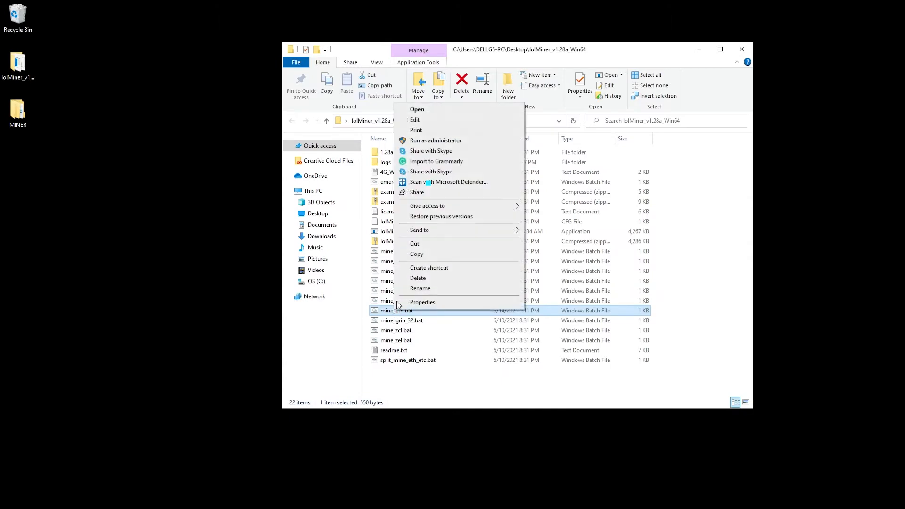
mouse_move(429, 126)
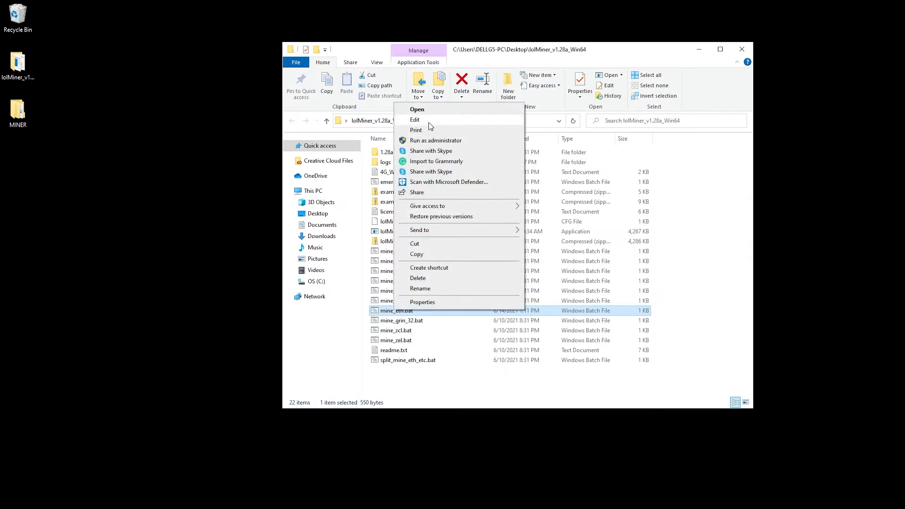
click(414, 119)
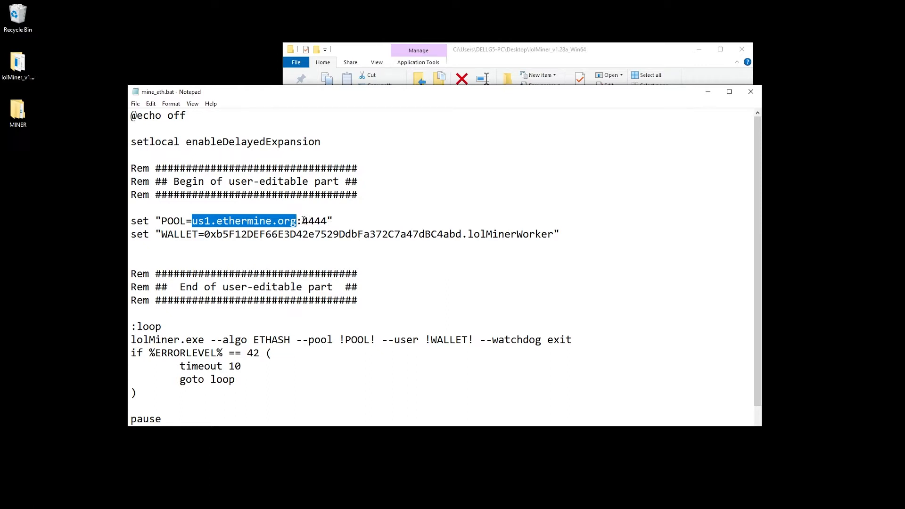
double_click(316, 221)
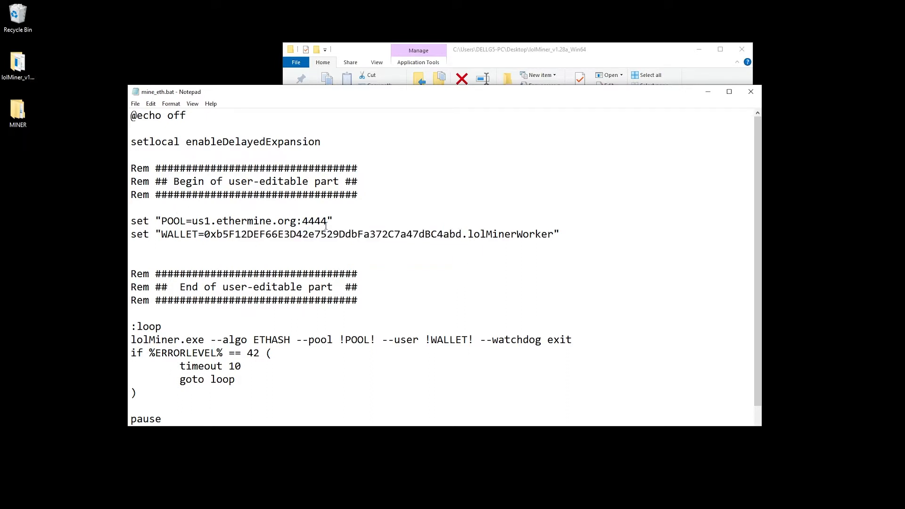
mouse_move(269, 257)
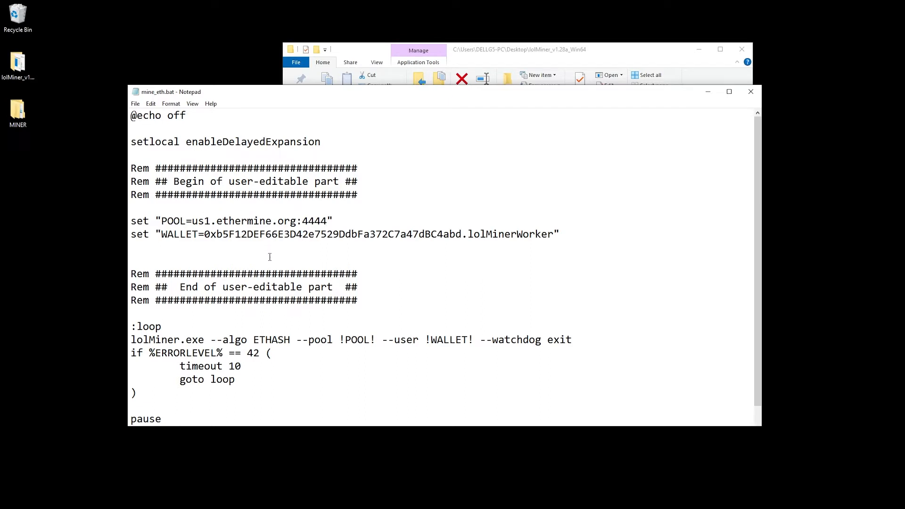
click(357, 273)
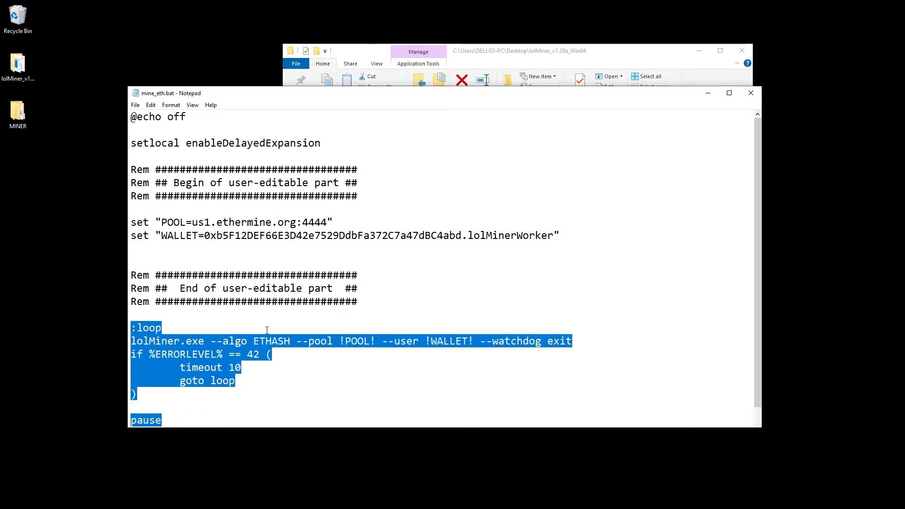
mouse_move(355, 350)
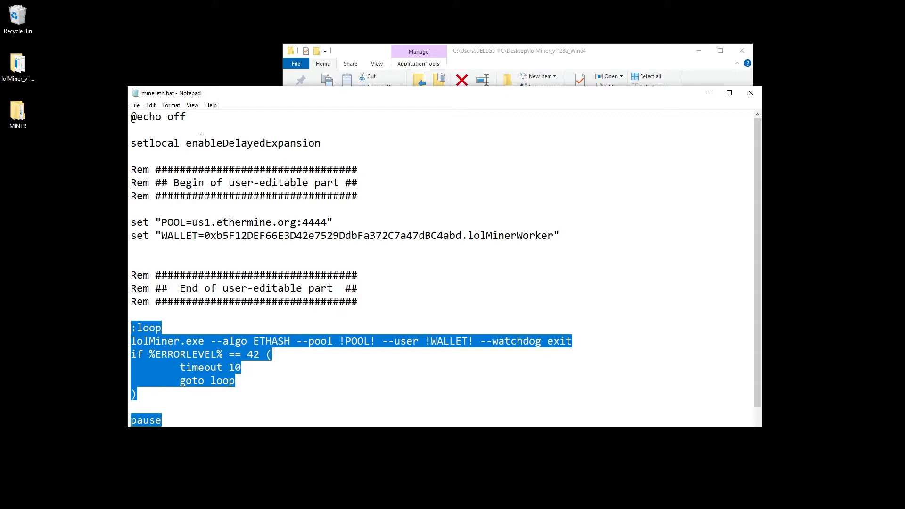
mouse_move(670, 124)
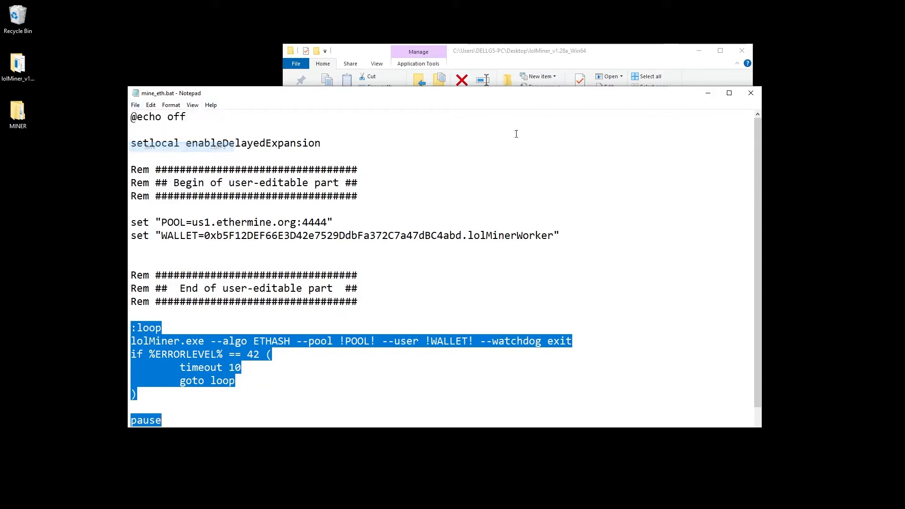
click(750, 93)
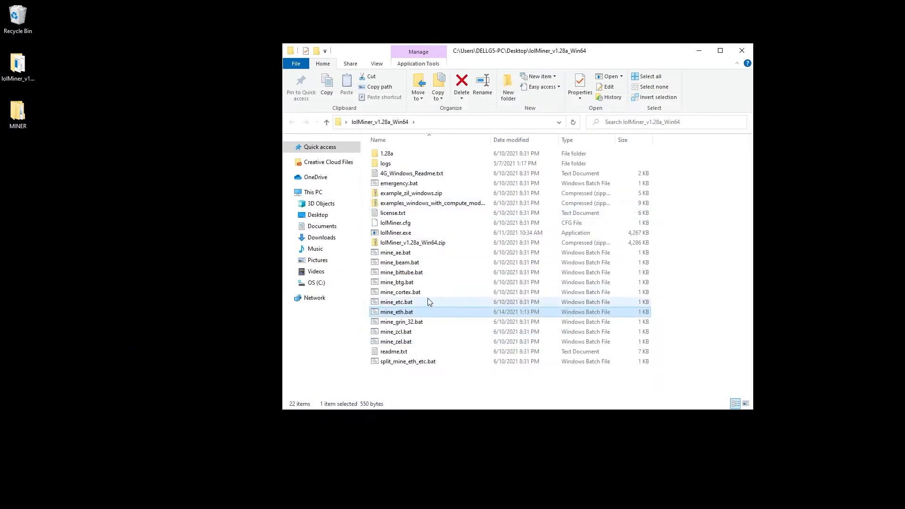
Bring up mine_eth.bat's context menu and launch Windows Security on its 'Security at a glance' page.
right_click(396, 312)
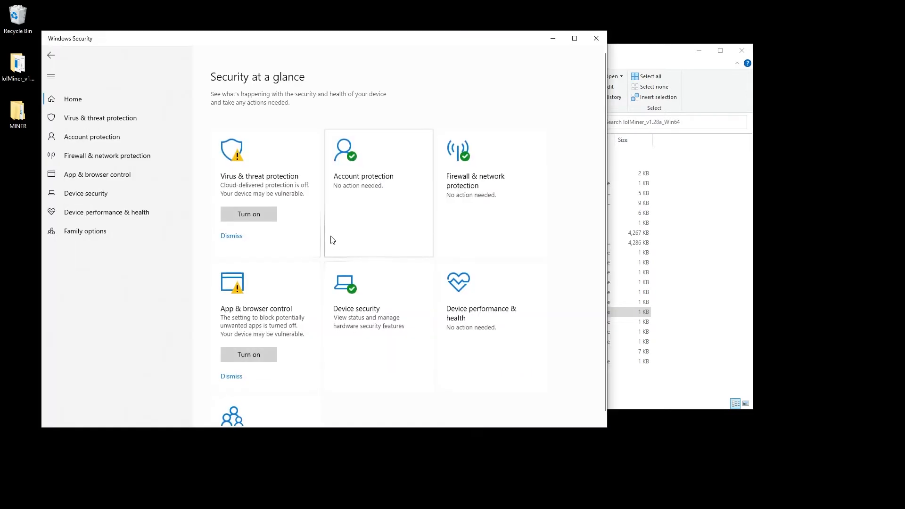
Check virus-protection exclusions for Desktop, lolMiner_v1.28a_Win64 and MINER, then close Windows Security.
click(100, 118)
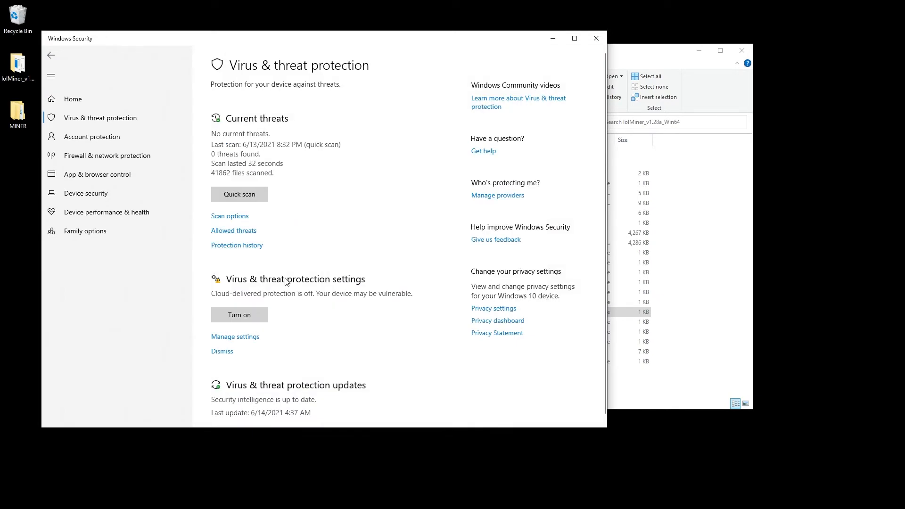
click(234, 337)
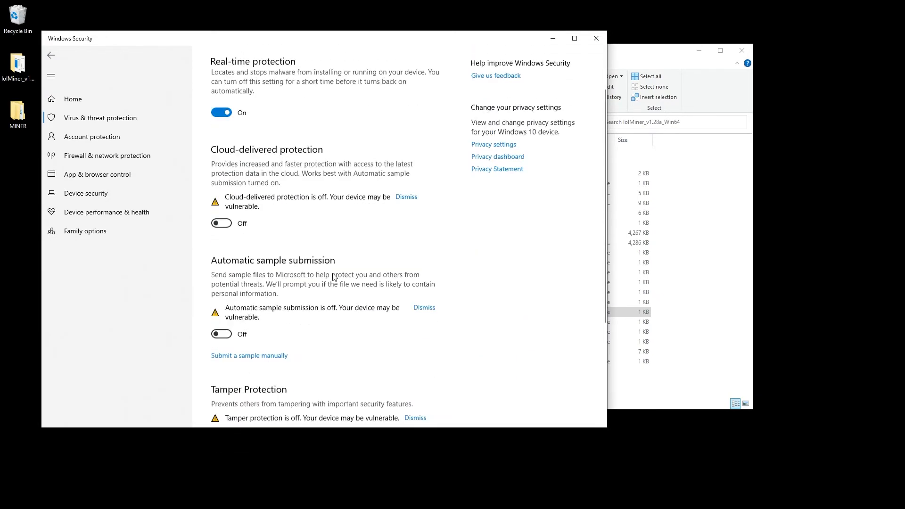
scroll(down, 3)
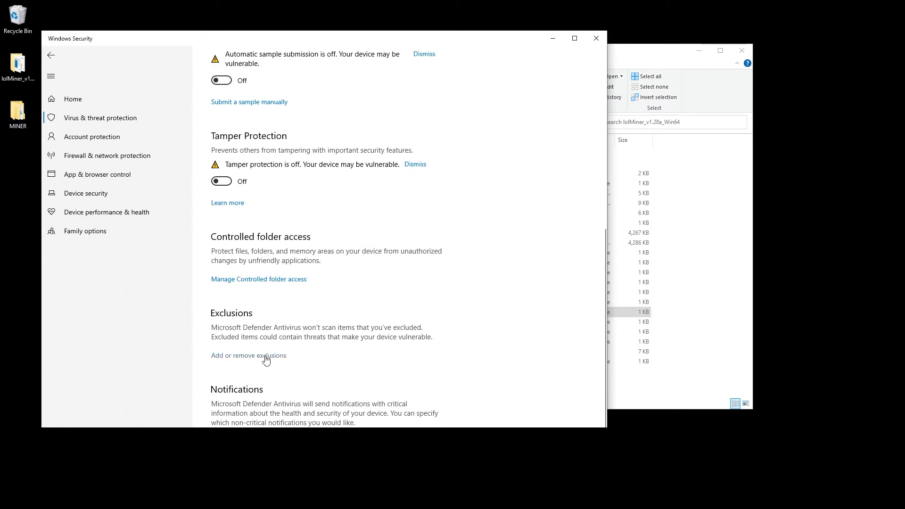
click(249, 355)
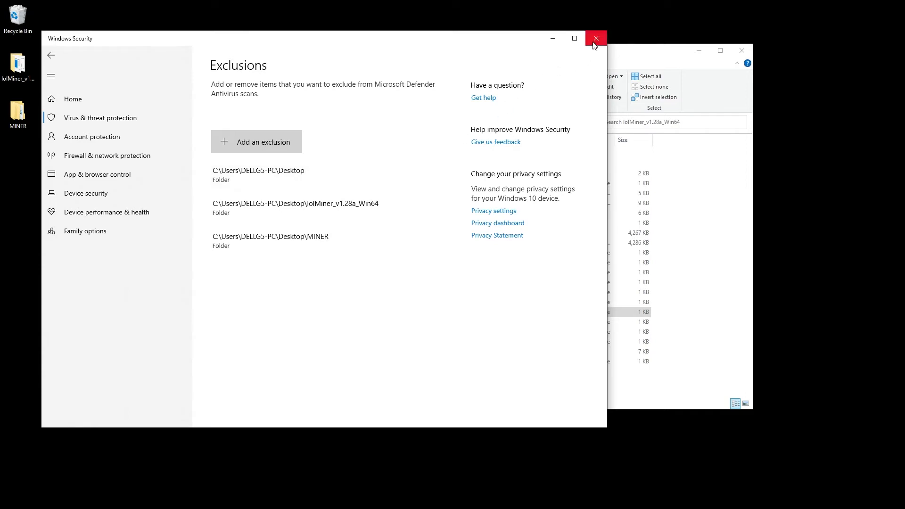
mouse_move(596, 38)
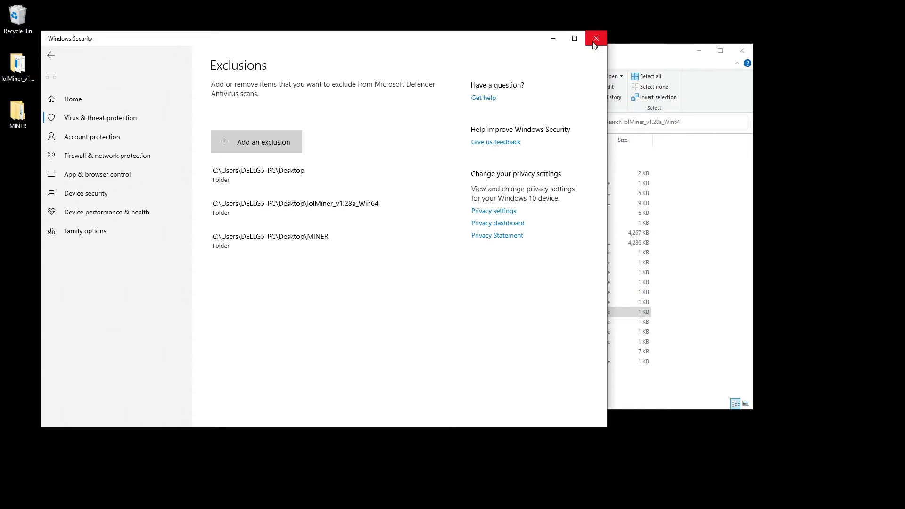
click(596, 38)
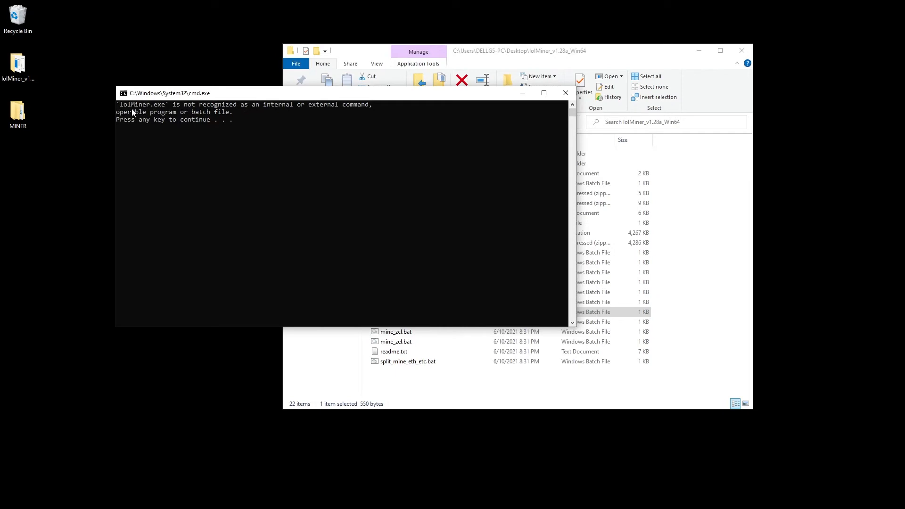
mouse_move(157, 112)
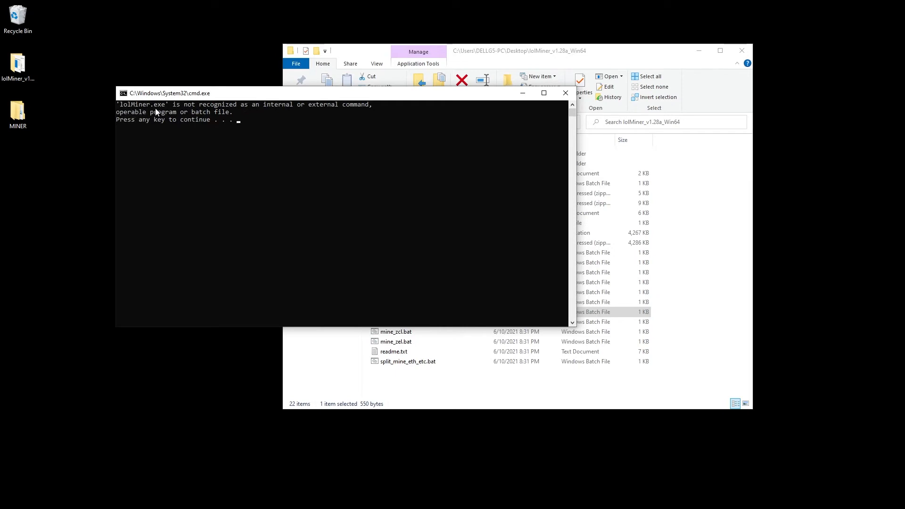
mouse_move(141, 110)
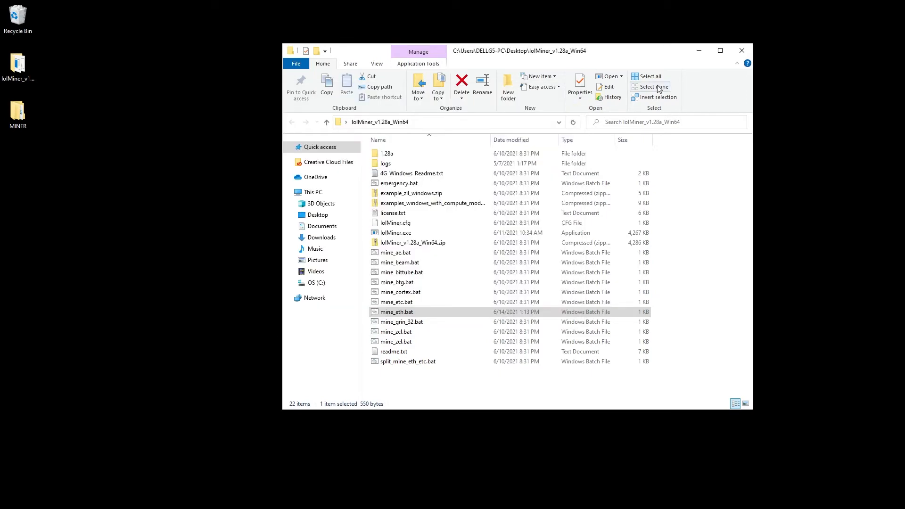
Dismiss the cmd error and minimize File Explorer to show the desktop.
click(742, 51)
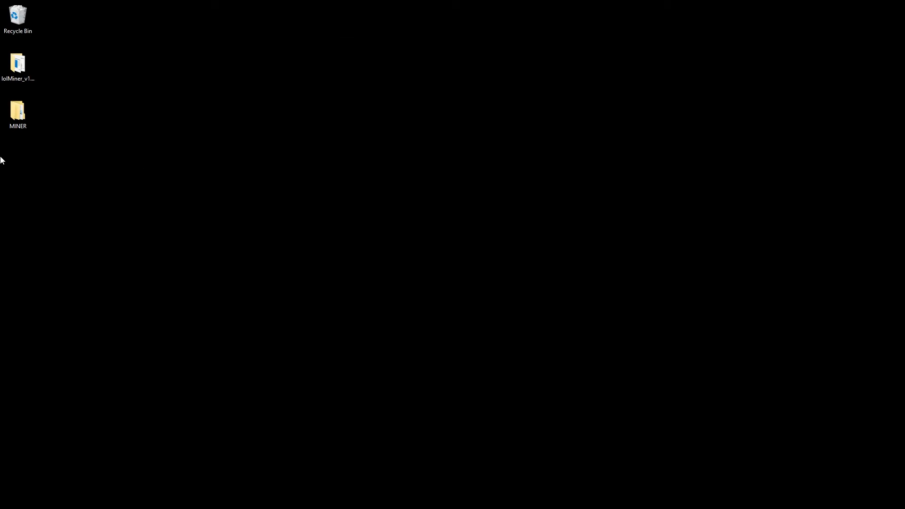
Open lolMiner_v1.28a_Win64, copy its folder path from the address bar, and bring up mine_eth.bat's menu.
click(18, 63)
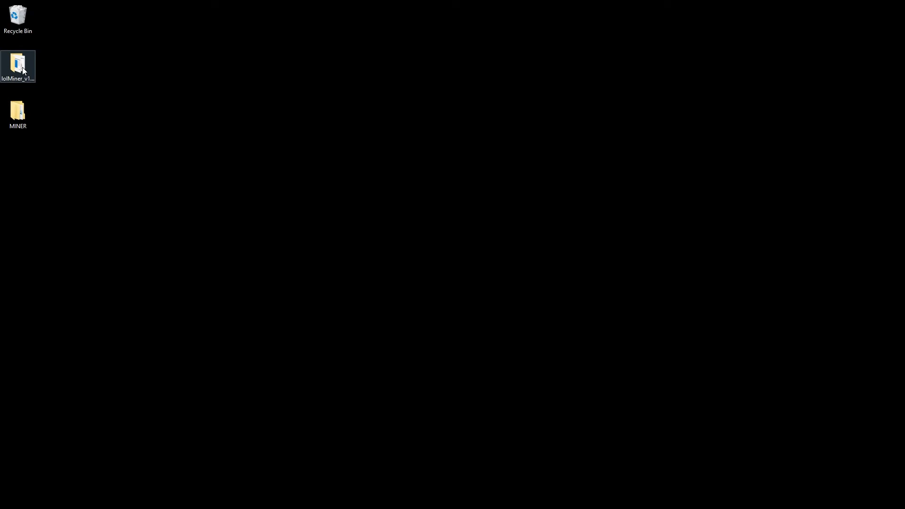
double_click(18, 62)
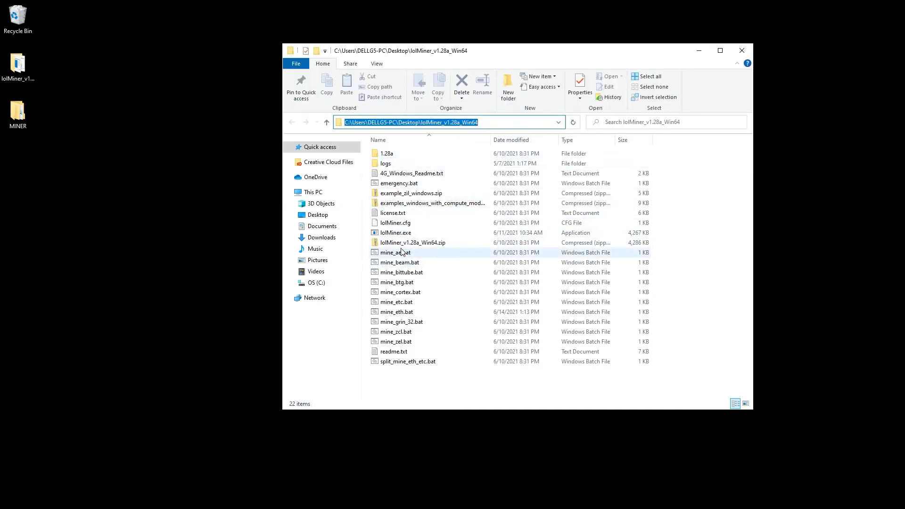
click(396, 232)
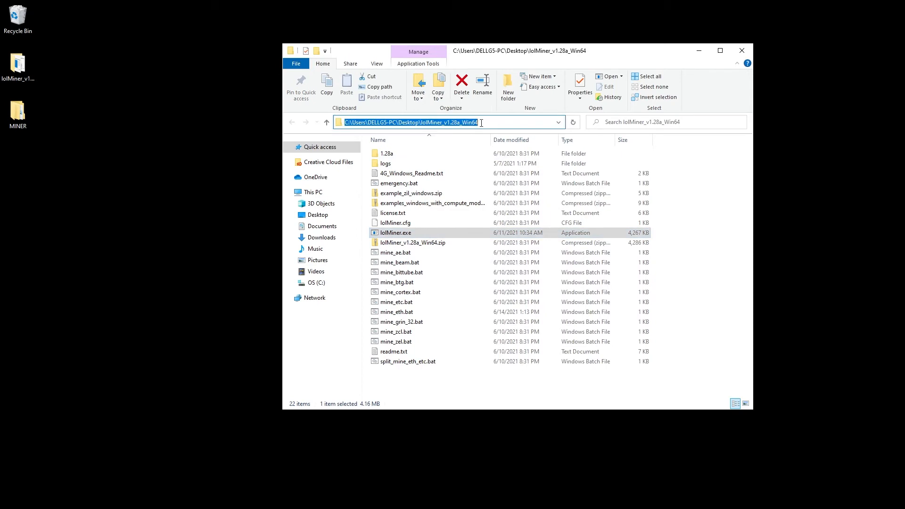
right_click(456, 123)
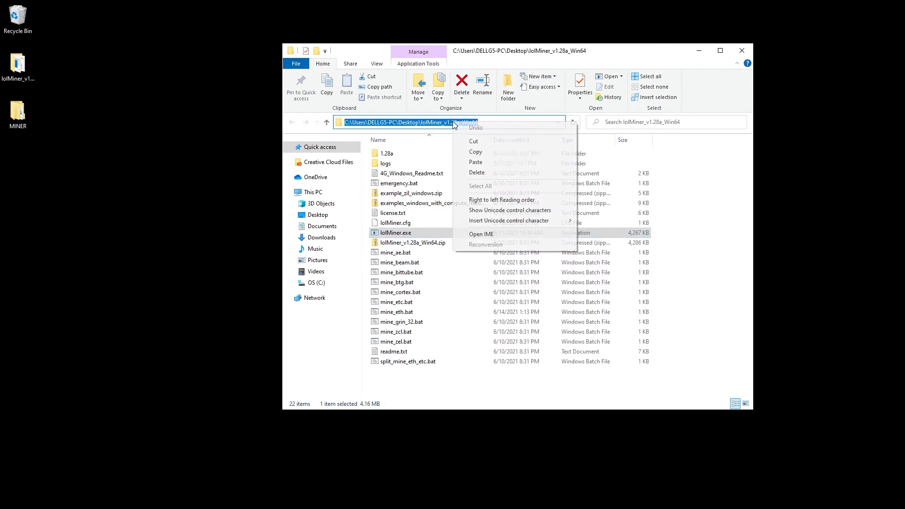
click(474, 151)
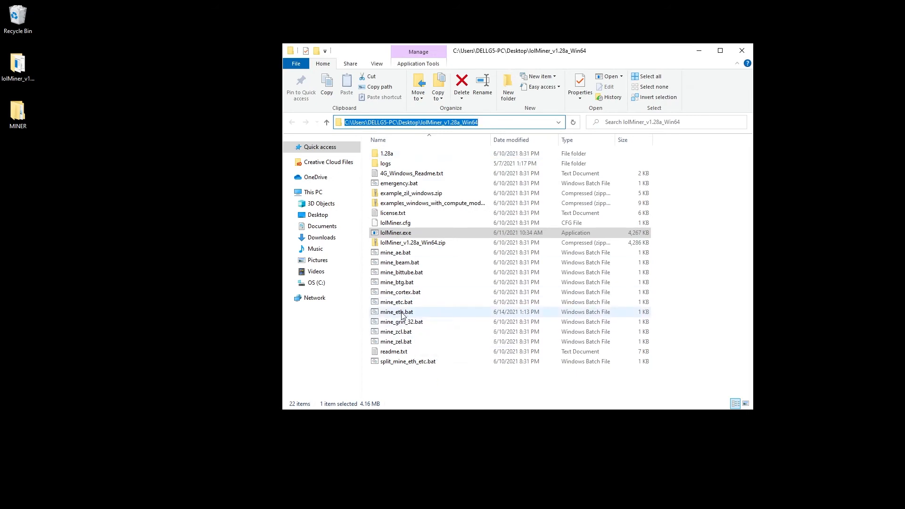
click(396, 312)
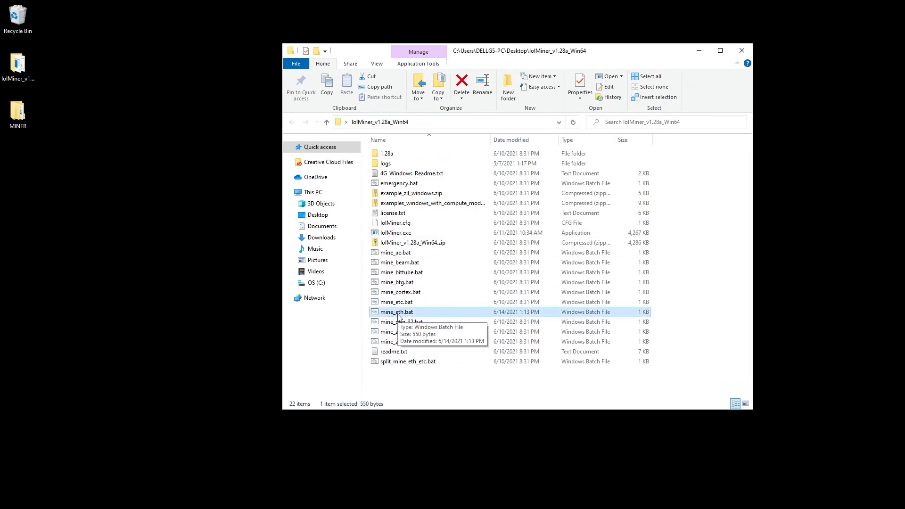
right_click(395, 311)
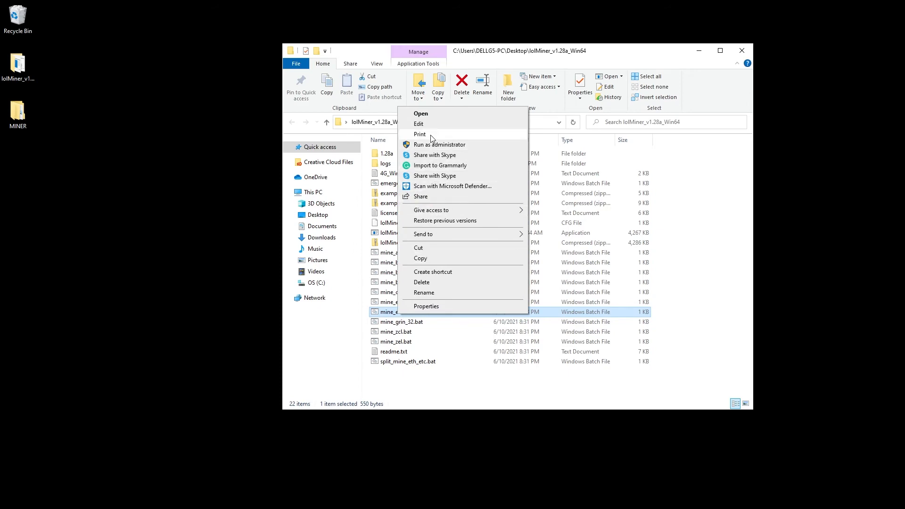
Edit mine_eth.bat to prefix lolMiner.exe with the pasted folder path, save, and reopen its menu.
click(418, 124)
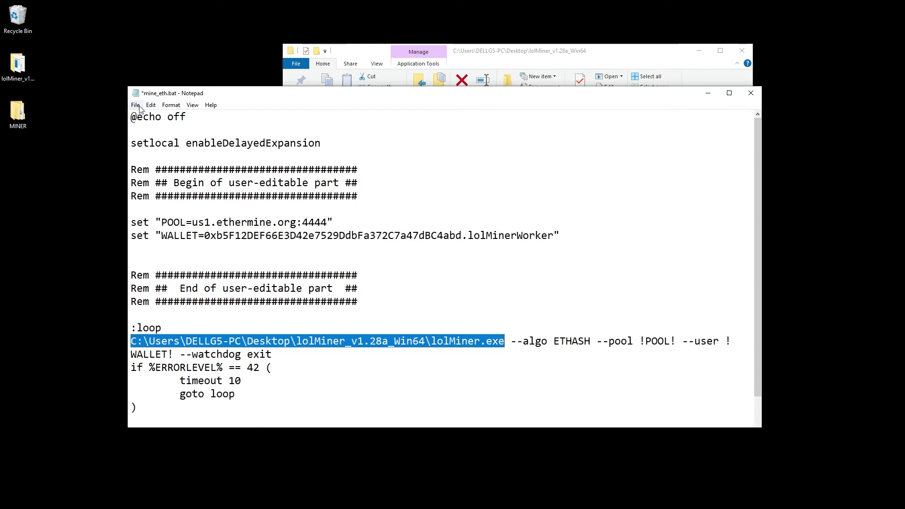
key(ctrl+s)
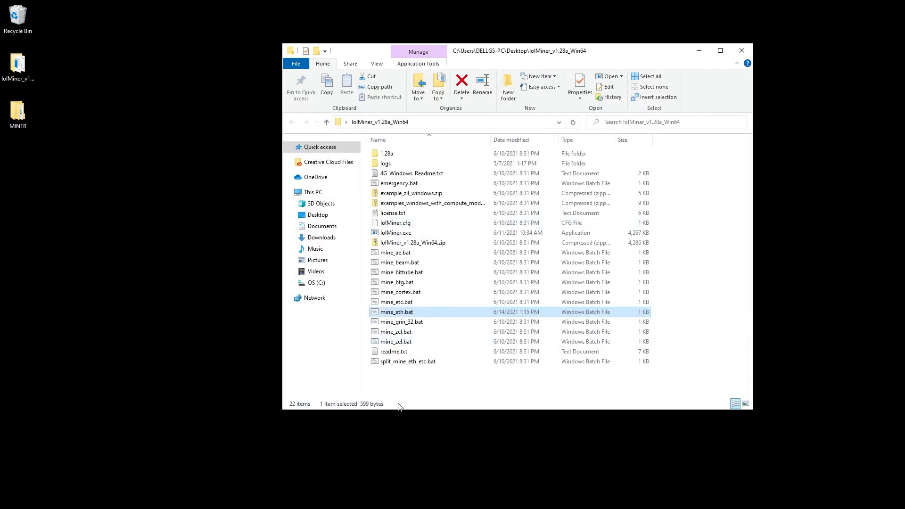
right_click(396, 312)
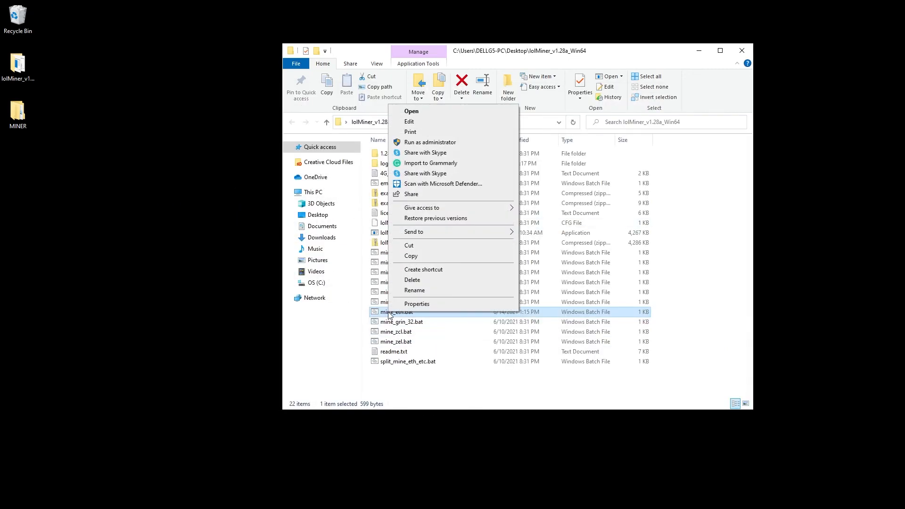